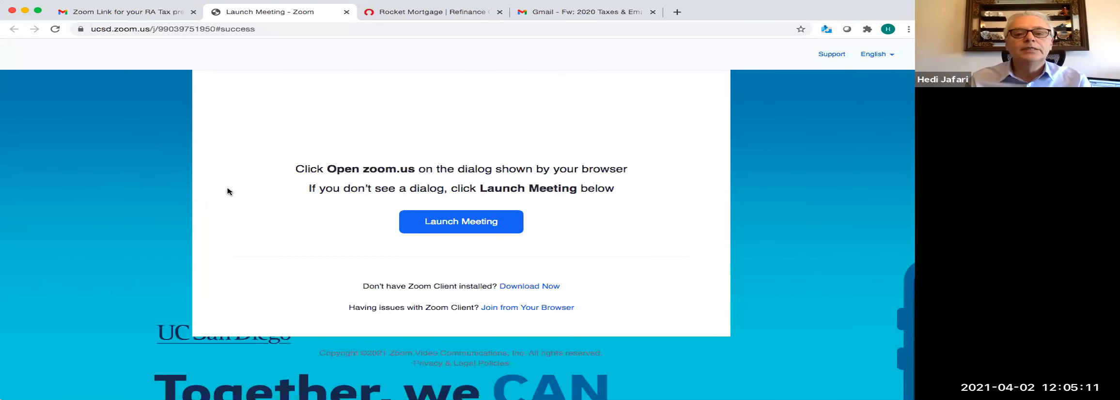
{"action": "mouse_move", "coordinate": [418, 39]}
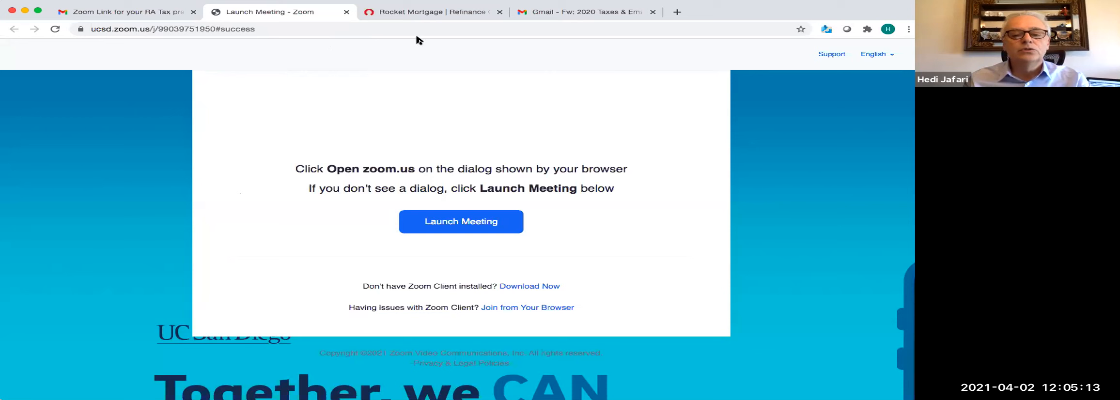
{"action": "mouse_move", "coordinate": [399, 307]}
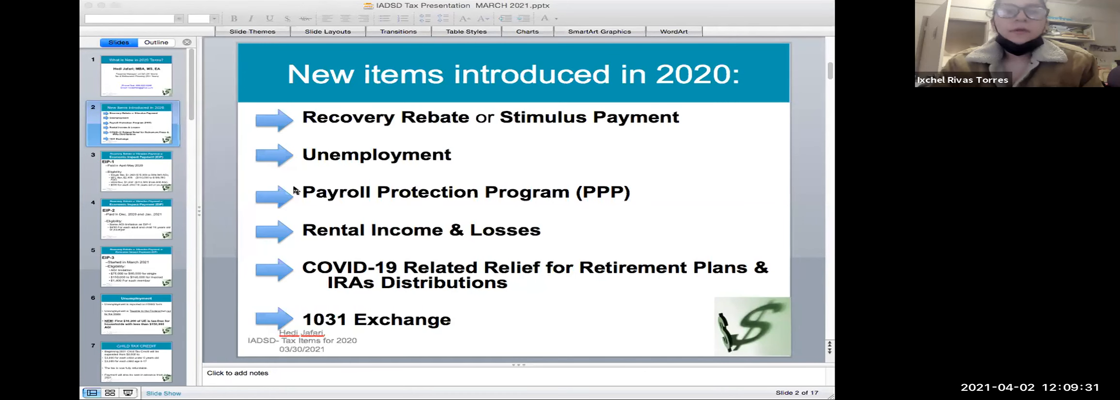
{"action": "mouse_move", "coordinate": [152, 73]}
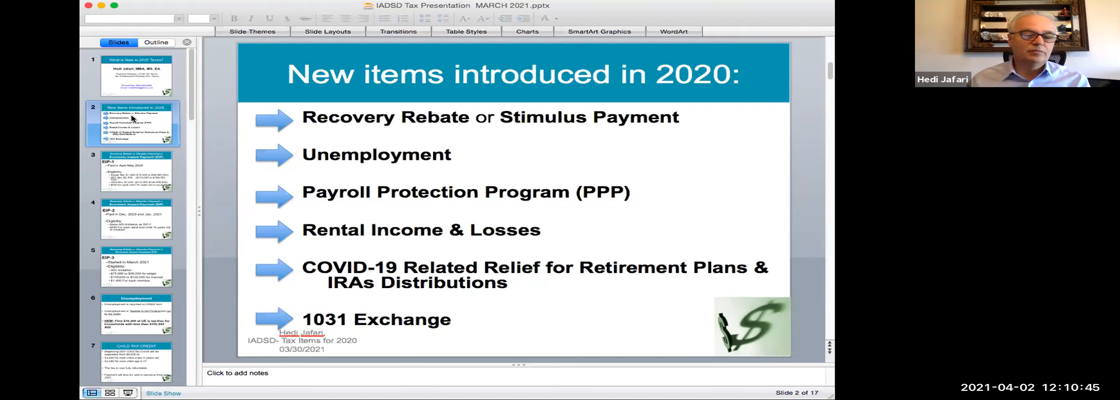
{"action": "mouse_move", "coordinate": [184, 134]}
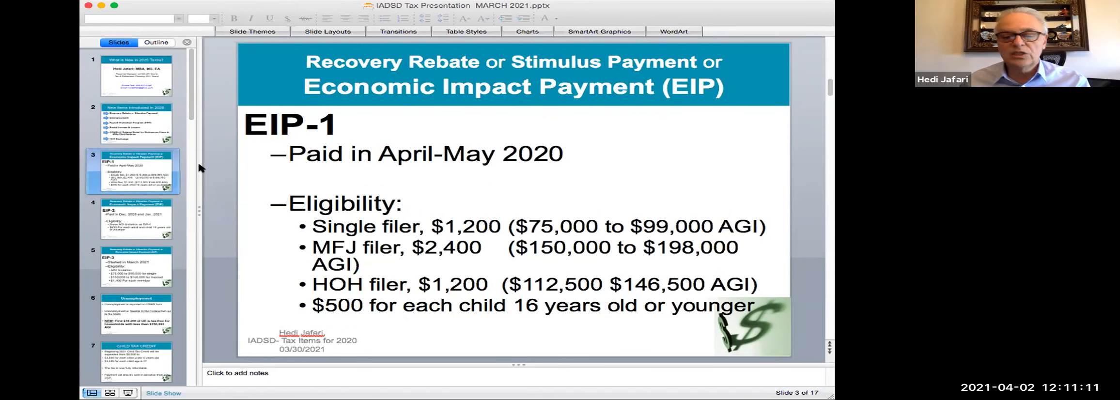
{"action": "mouse_move", "coordinate": [231, 162]}
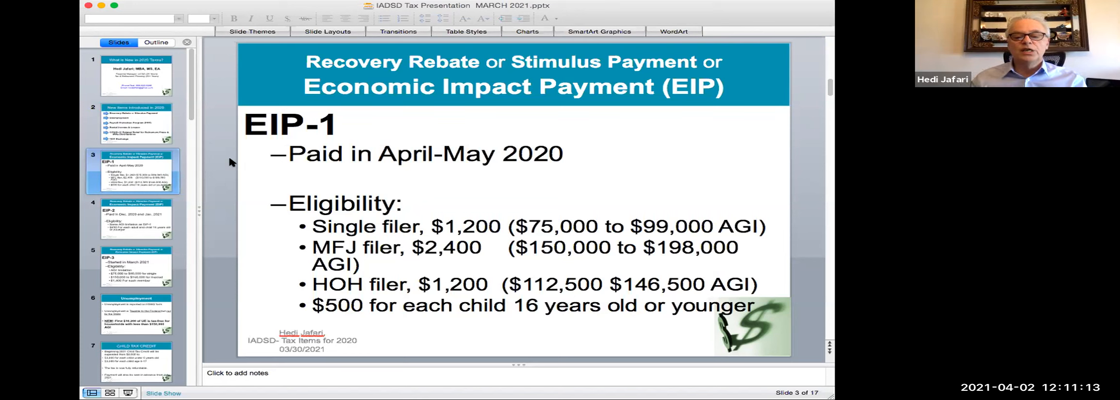